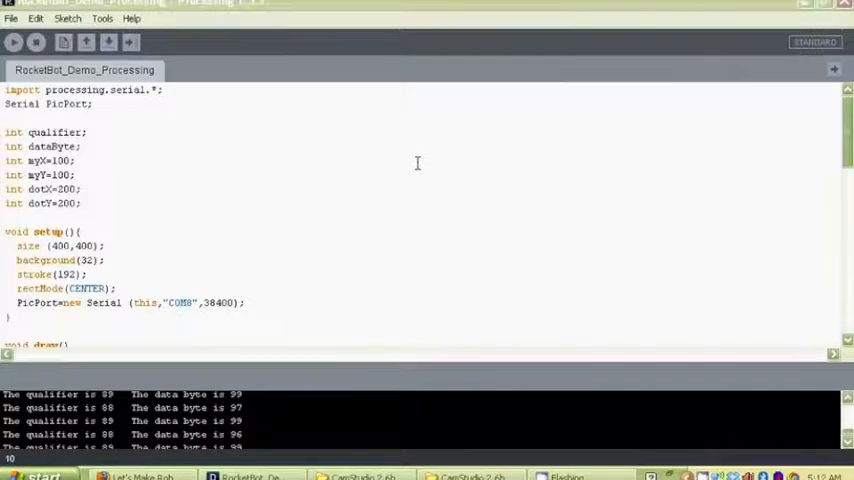
{"action": "mouse_move", "coordinate": [222, 158]}
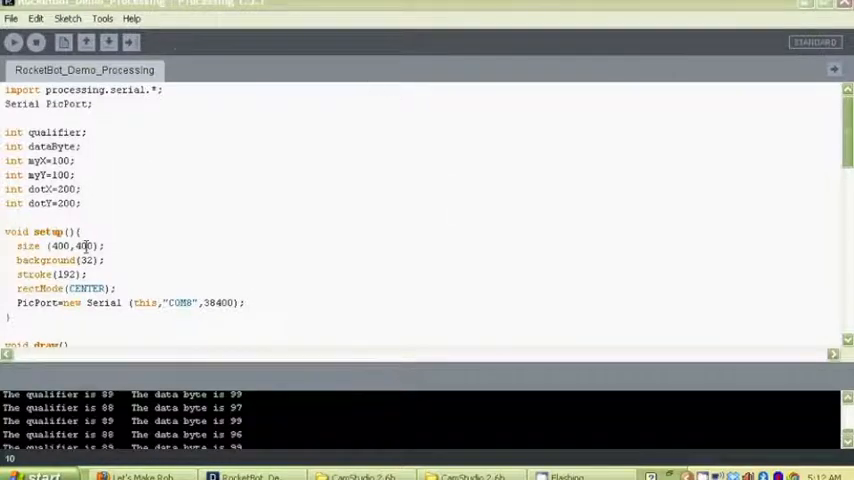
{"action": "mouse_move", "coordinate": [204, 262]}
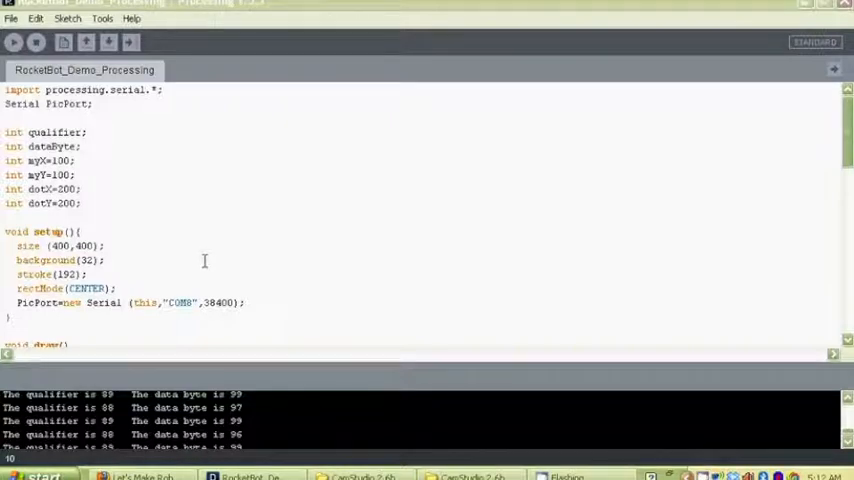
{"action": "mouse_move", "coordinate": [188, 232]}
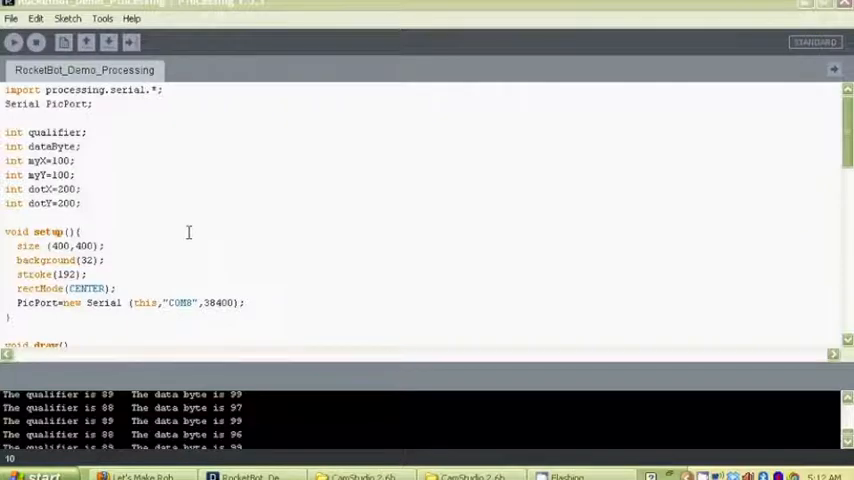
{"action": "mouse_move", "coordinate": [264, 240]}
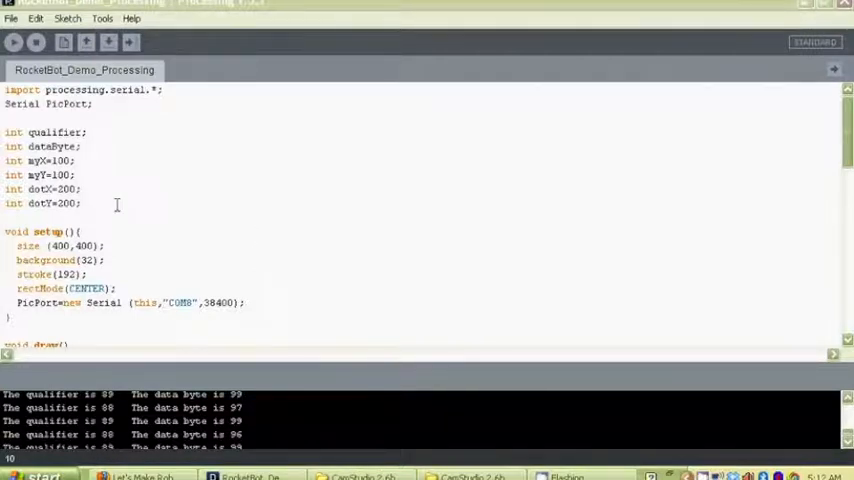
{"action": "mouse_move", "coordinate": [156, 112]}
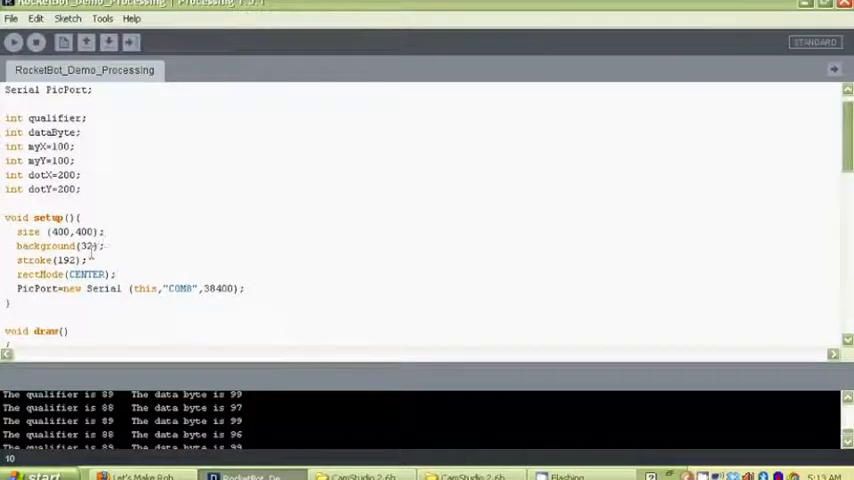
{"action": "scroll", "scroll_direction": "down", "scroll_amount": 3}
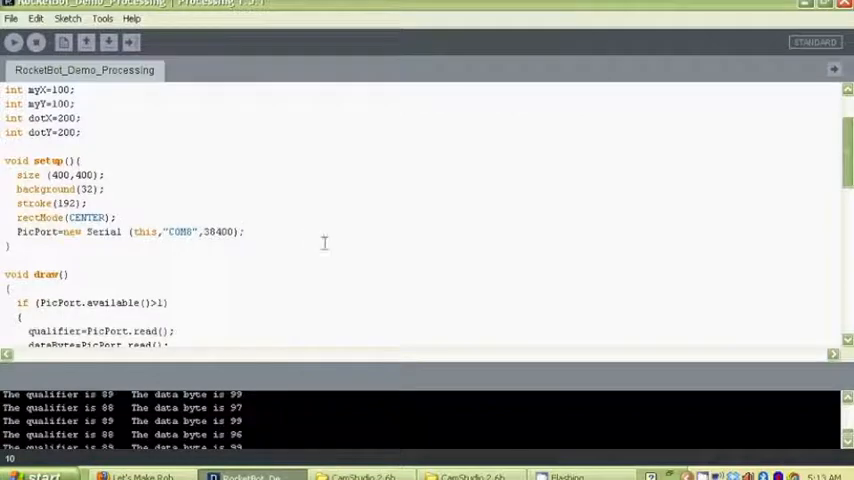
{"action": "scroll", "scroll_direction": "down", "scroll_amount": 3}
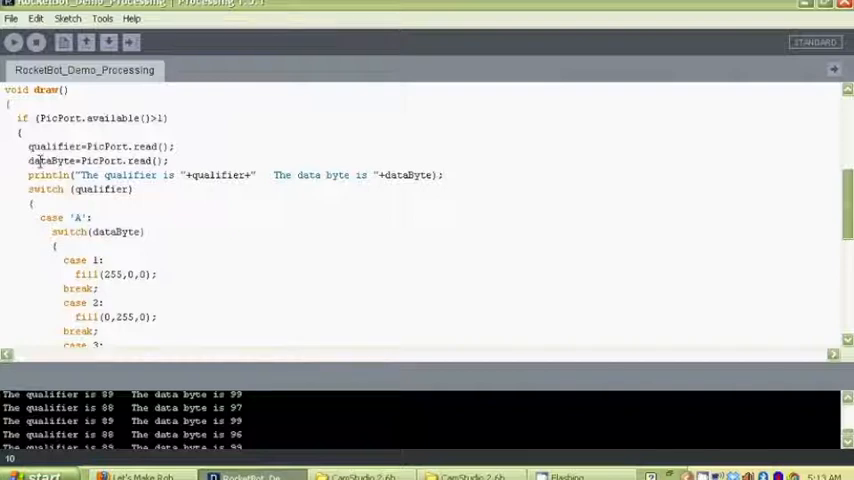
{"action": "scroll", "scroll_direction": "down", "scroll_amount": 3}
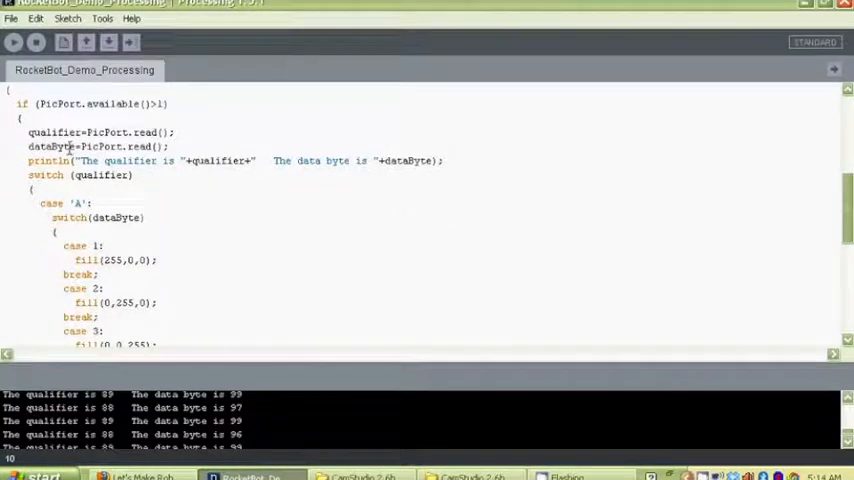
{"action": "scroll", "scroll_direction": "up", "scroll_amount": 3}
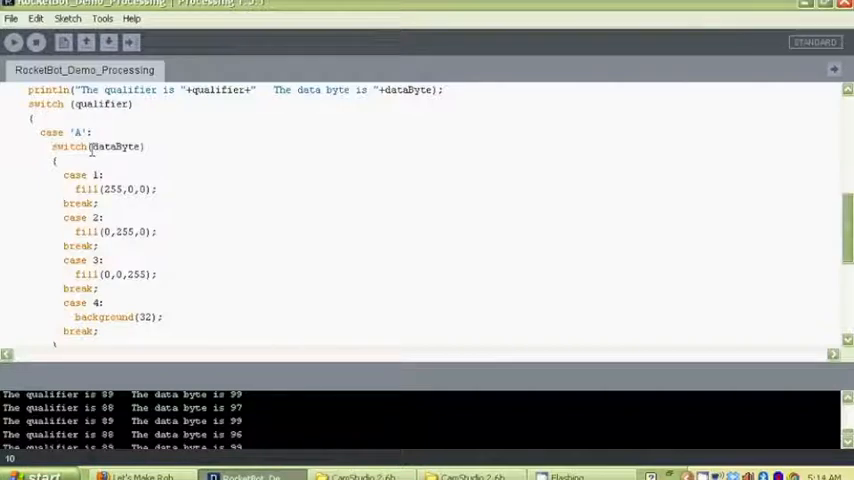
{"action": "scroll", "scroll_direction": "down", "scroll_amount": 3}
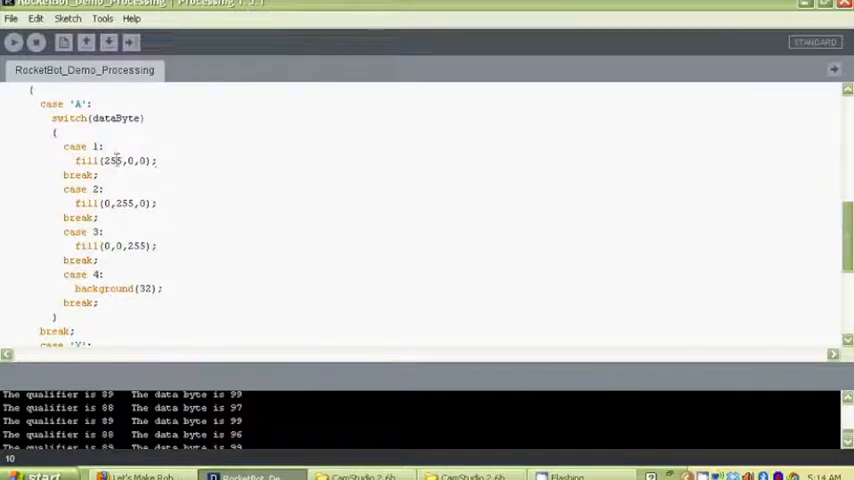
{"action": "mouse_move", "coordinate": [58, 260]}
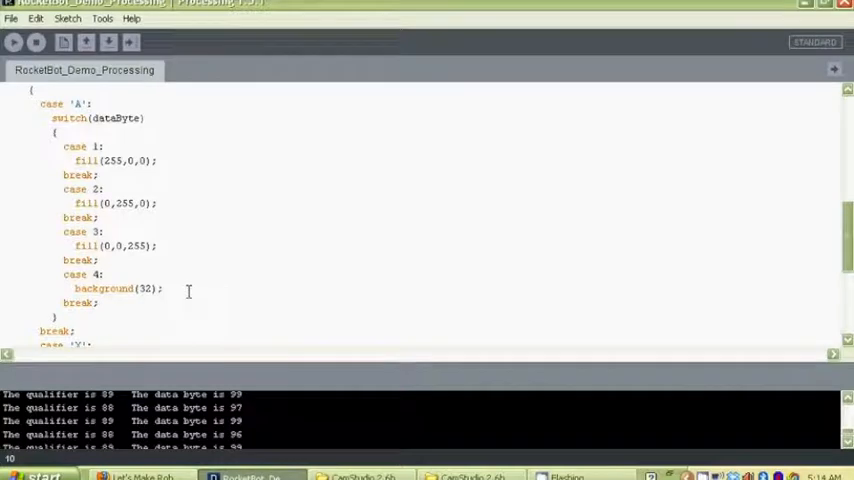
{"action": "scroll", "scroll_direction": "down", "scroll_amount": 3}
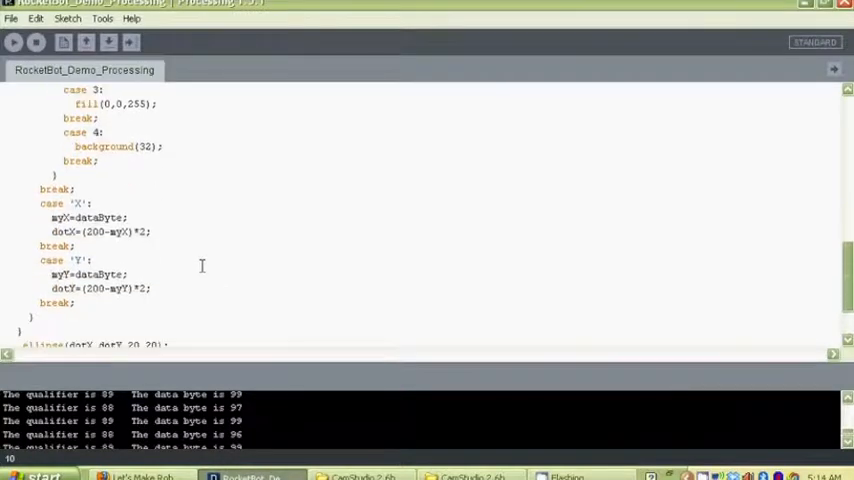
{"action": "scroll", "scroll_direction": "down", "scroll_amount": 3}
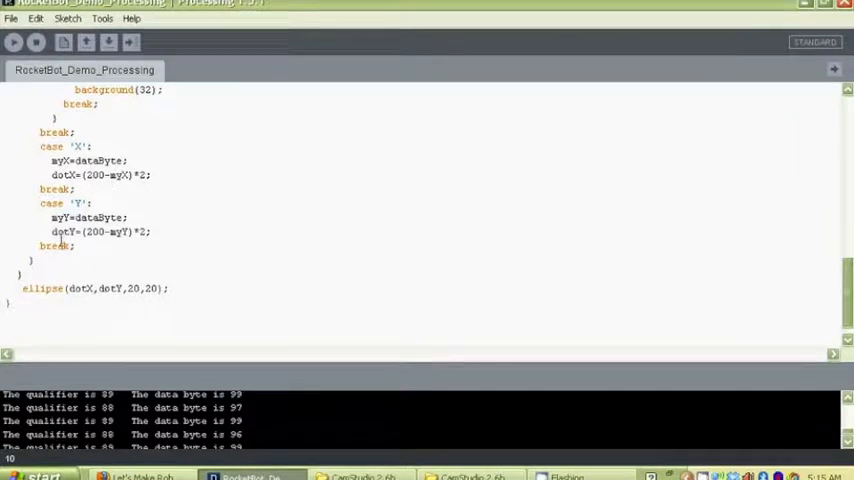
{"action": "scroll", "scroll_direction": "up", "scroll_amount": 3}
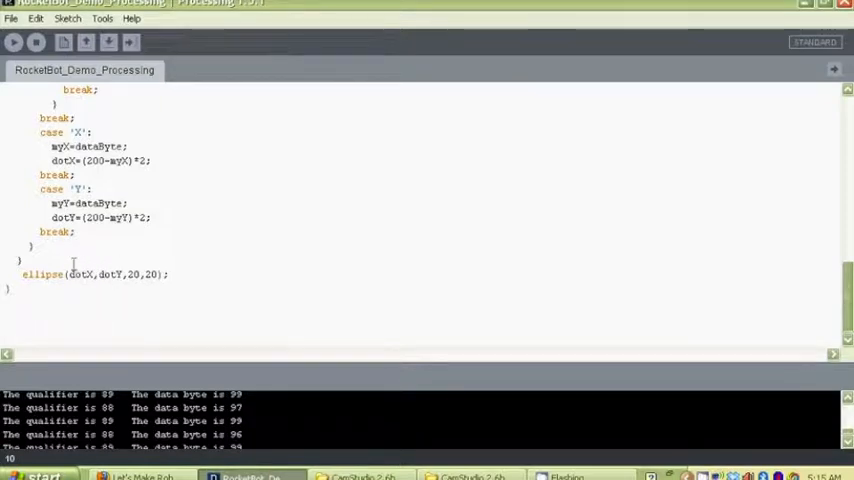
{"action": "mouse_move", "coordinate": [124, 280]}
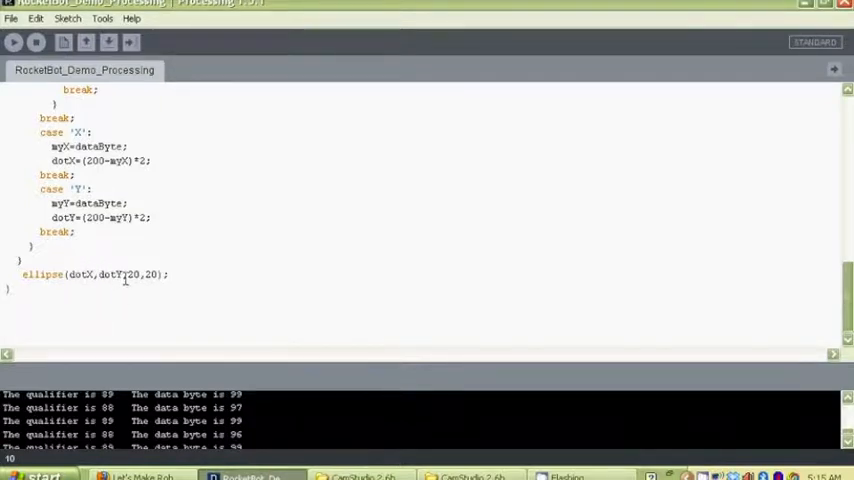
{"action": "scroll", "scroll_direction": "up", "scroll_amount": 3}
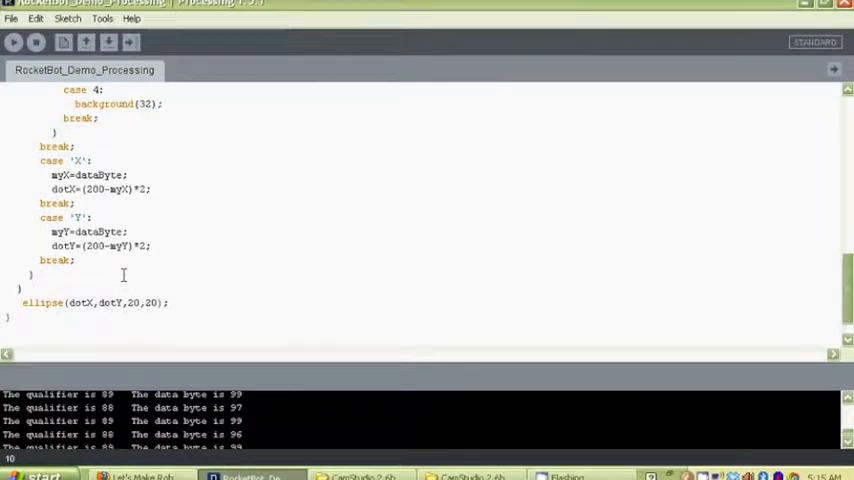
{"action": "scroll", "scroll_direction": "up", "scroll_amount": 3}
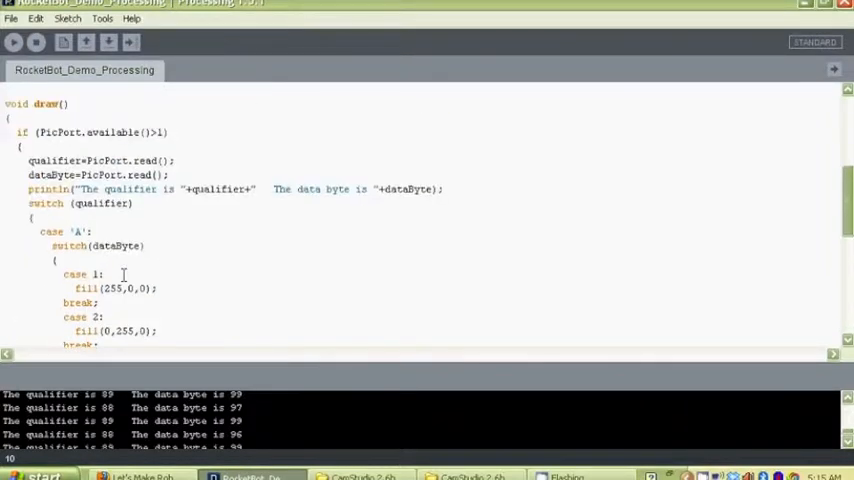
{"action": "scroll", "scroll_direction": "up", "scroll_amount": 3}
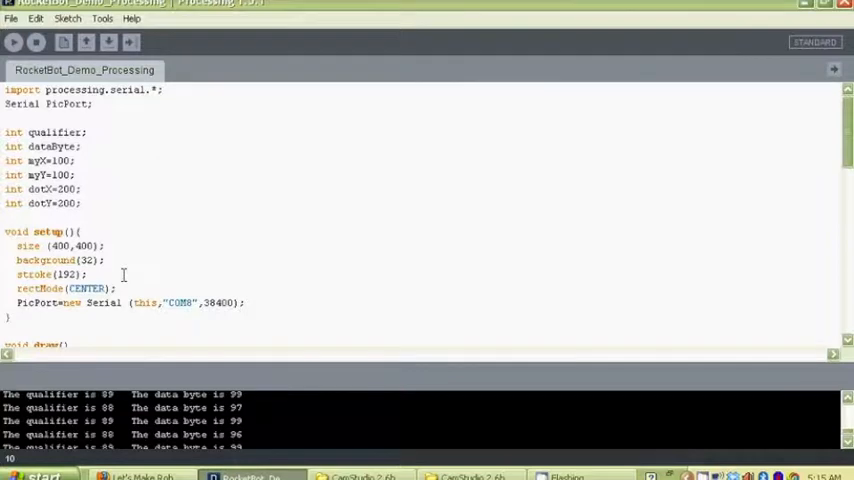
{"action": "mouse_move", "coordinate": [296, 238]}
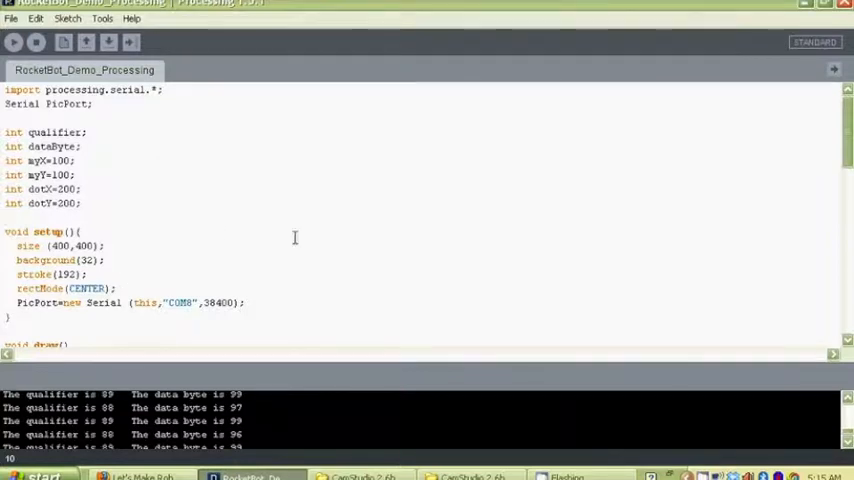
{"action": "scroll", "scroll_direction": "down", "scroll_amount": 3}
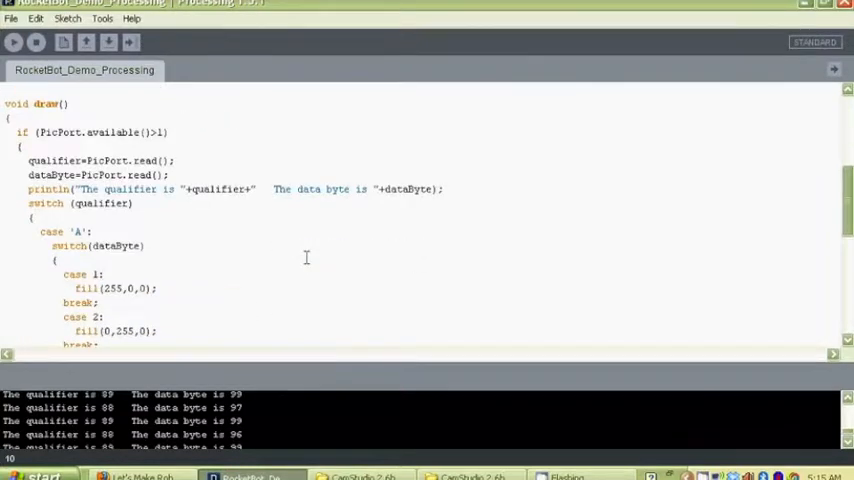
{"action": "scroll", "scroll_direction": "up", "scroll_amount": 3}
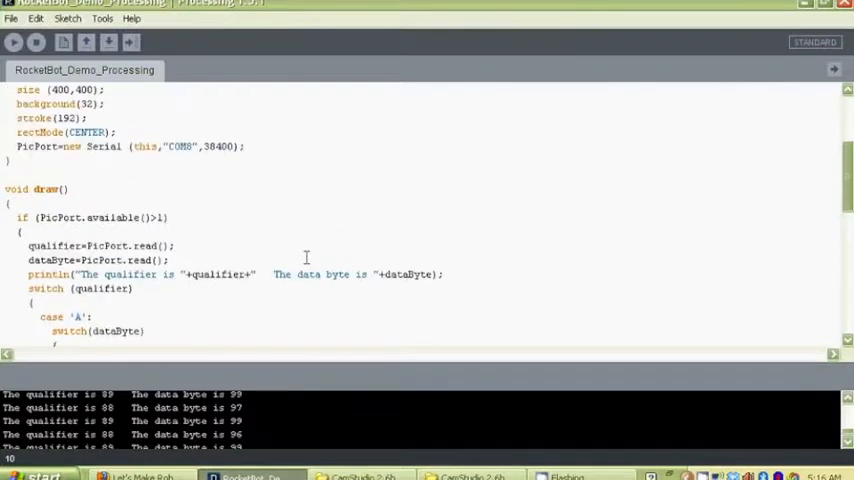
{"action": "scroll", "scroll_direction": "up", "scroll_amount": 3}
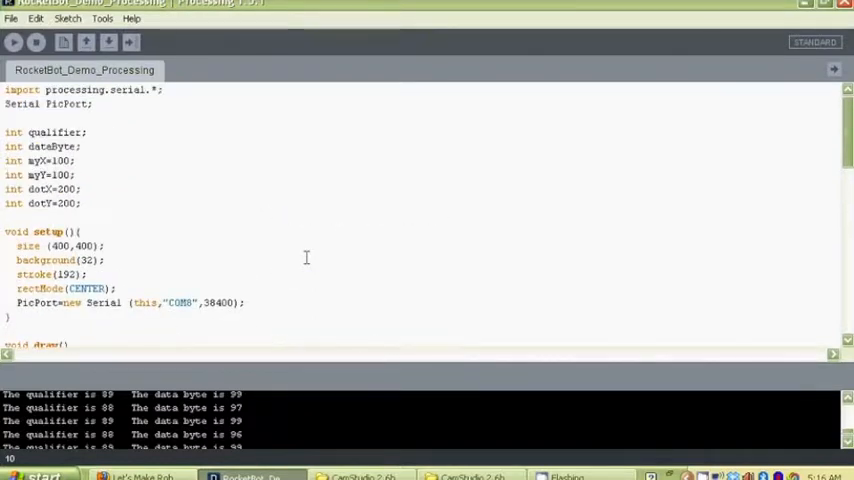